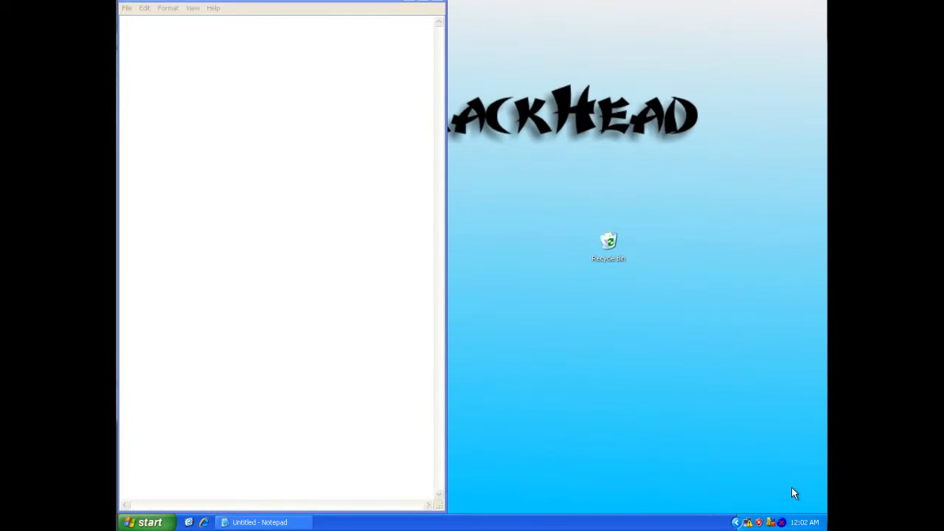
mouse_move(784, 488)
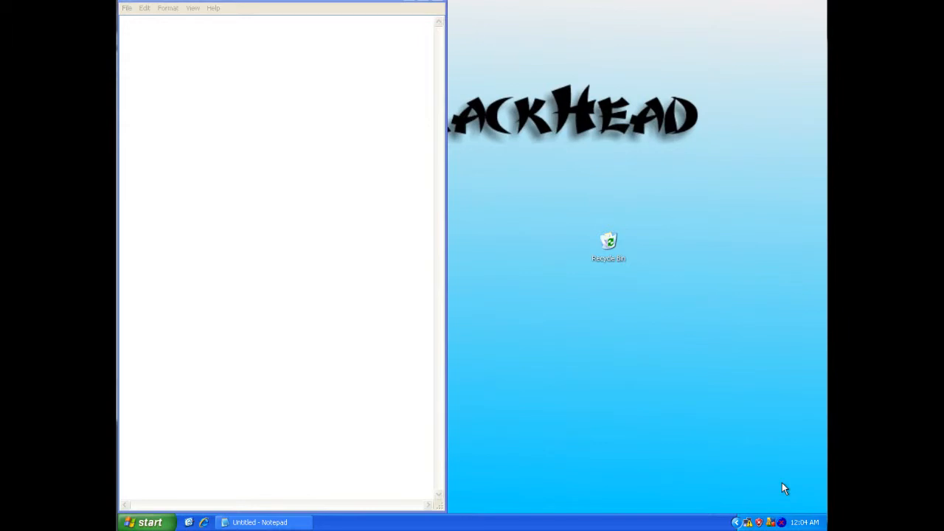
mouse_move(776, 496)
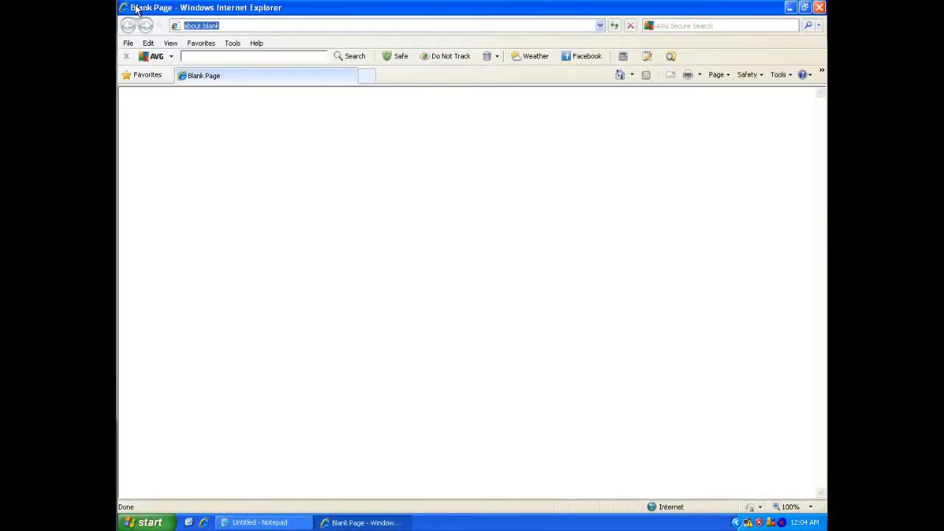
Go to yahoo.com and search the web for 'font', reaching 1001 Free Fonts
type("yahoo.com/")
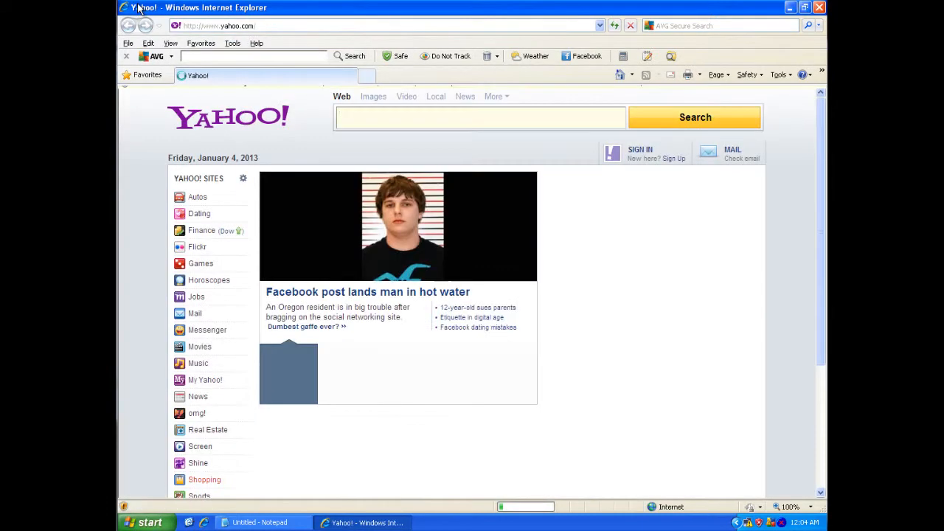
type("fo")
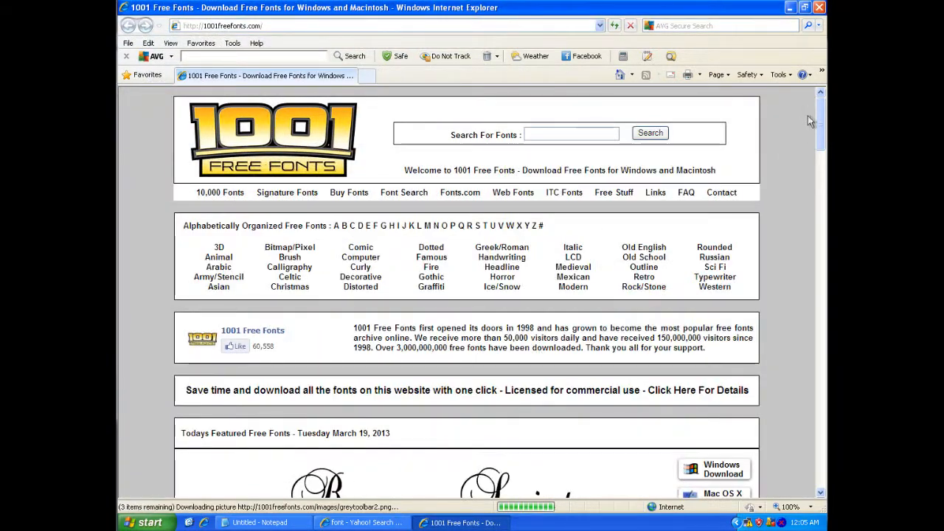
Download the Windows version of Hawaii Killer and extract its .ttf from WinAce to the desktop
scroll("down", 3)
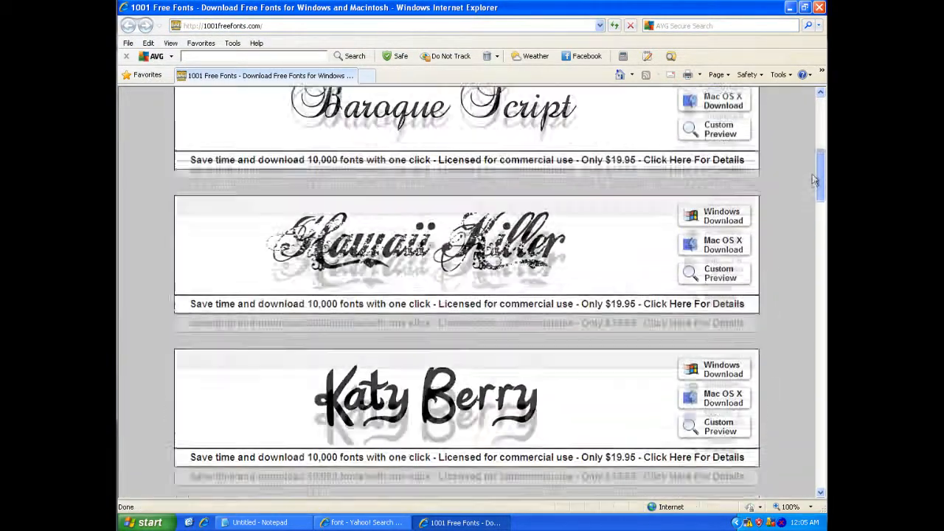
scroll("up", 3)
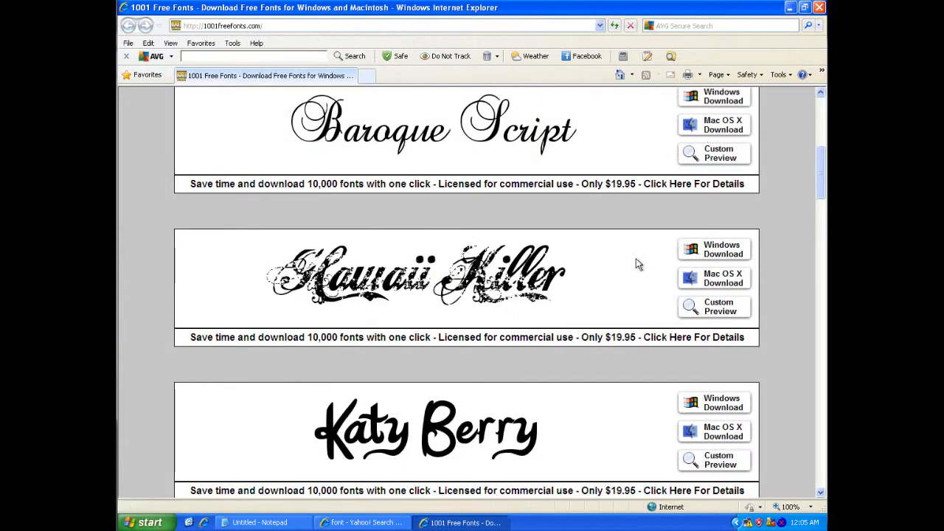
left_click(714, 248)
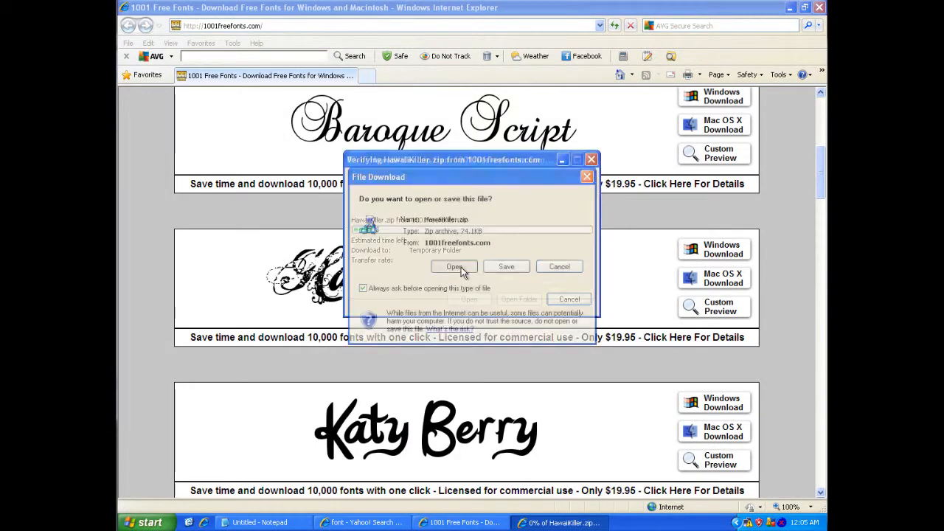
left_click(454, 266)
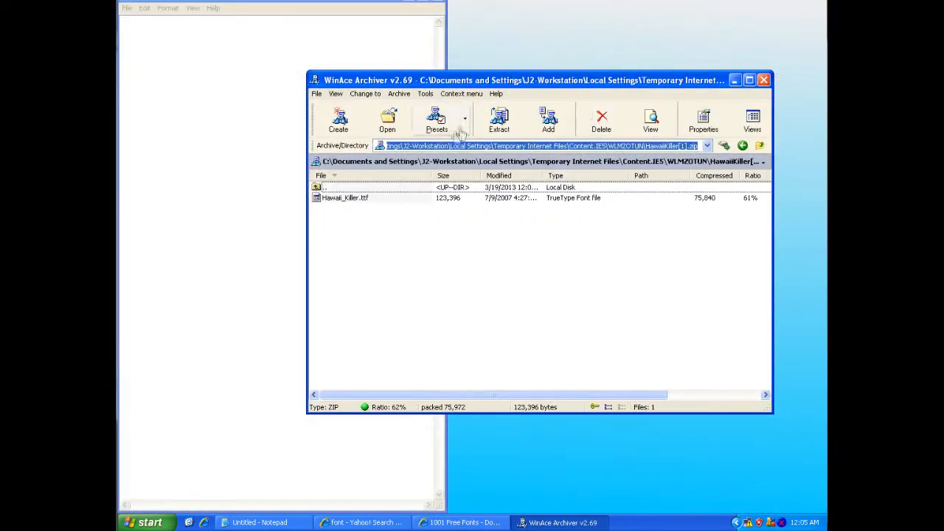
left_click(345, 197)
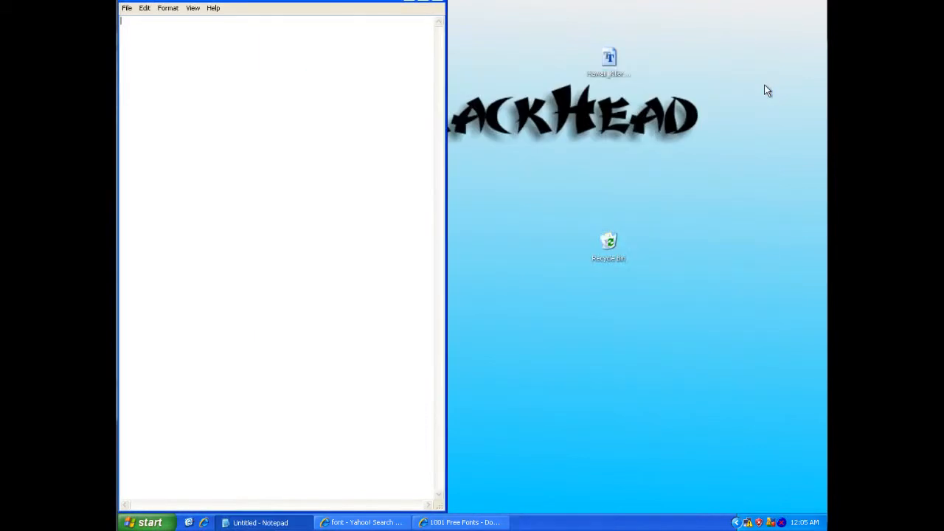
Reach the Fonts folder through Start > Control Panel, listing the installed fonts
left_click(146, 522)
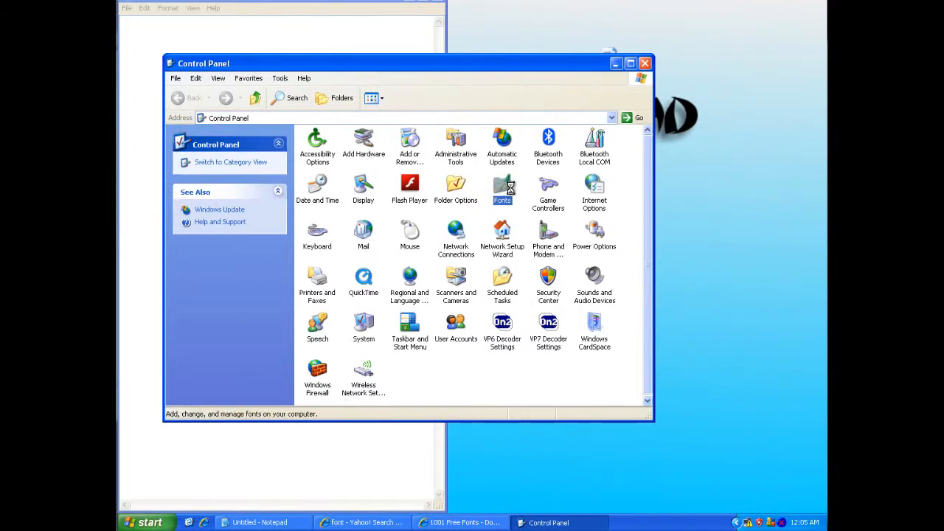
double_click(502, 189)
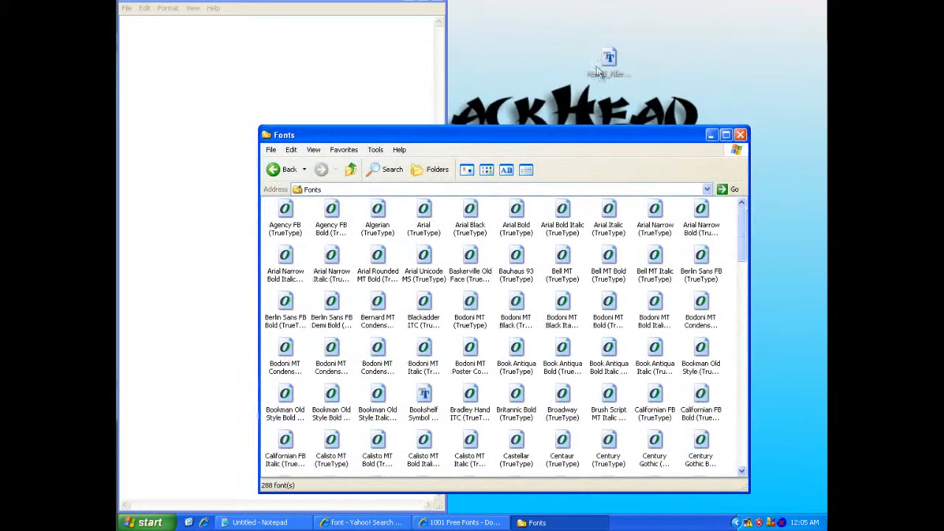